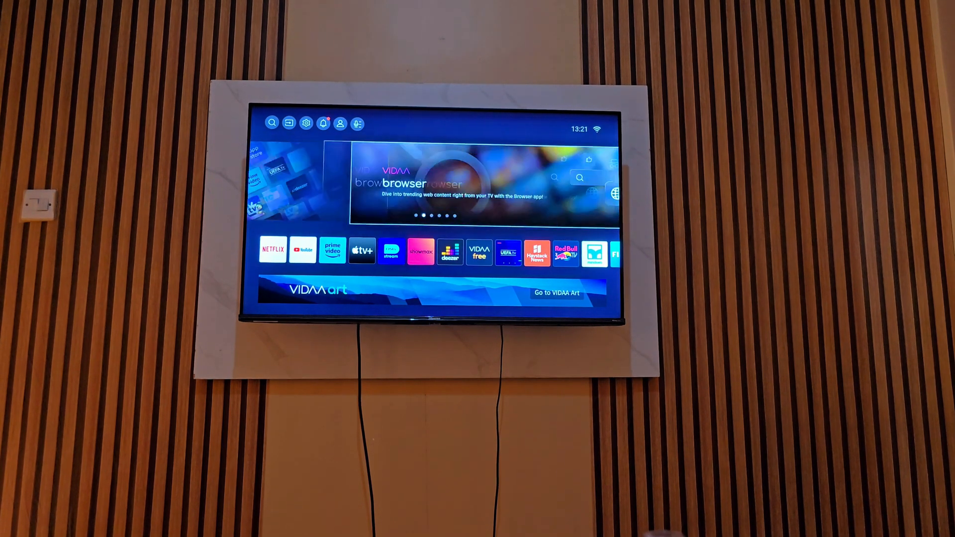
# - Open the VIDAA App Store's search screen from the home screen
pyautogui.scroll(-3)
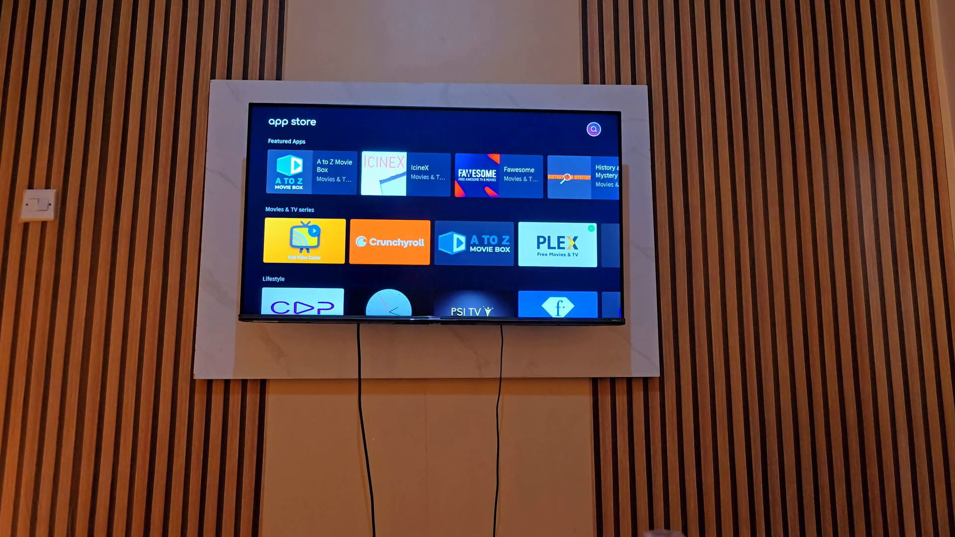
pyautogui.click(592, 130)
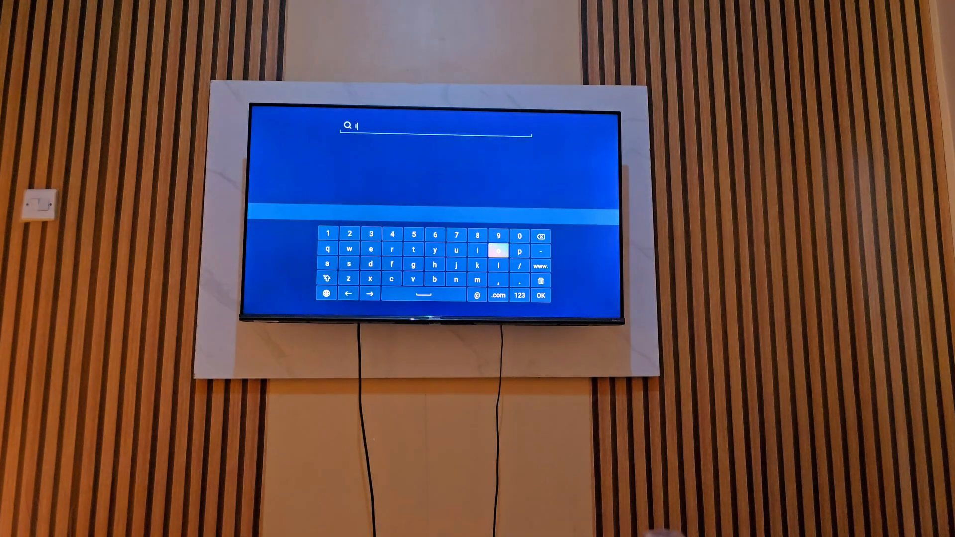
# - Search 'ipv', get no match, then correct the query to 'ipt'
pyautogui.click(518, 250)
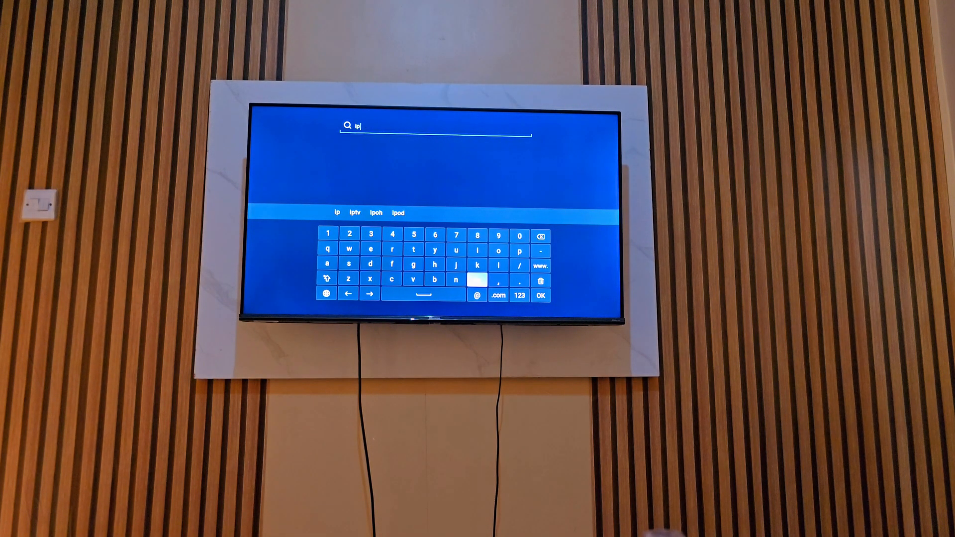
pyautogui.click(414, 281)
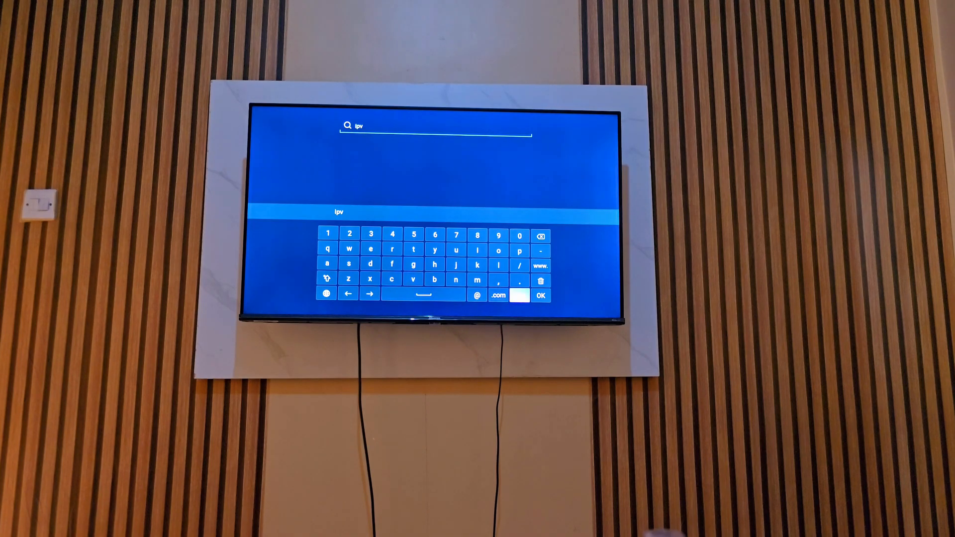
pyautogui.click(540, 295)
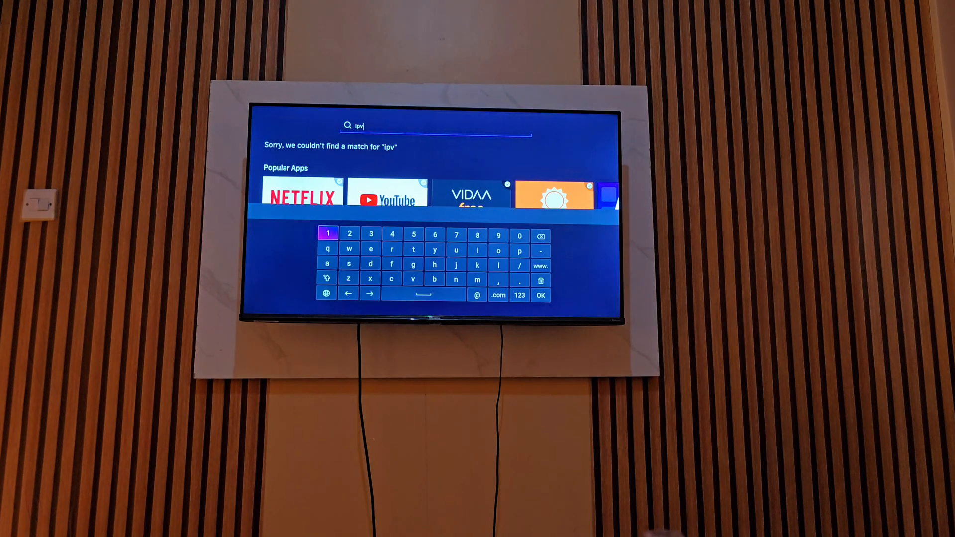
pyautogui.moveTo(456, 250)
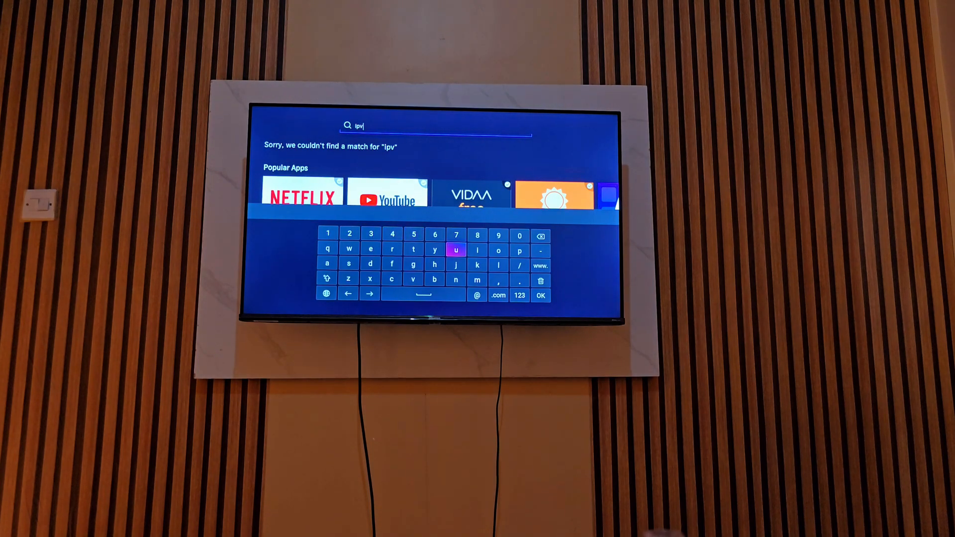
pyautogui.moveTo(540, 236)
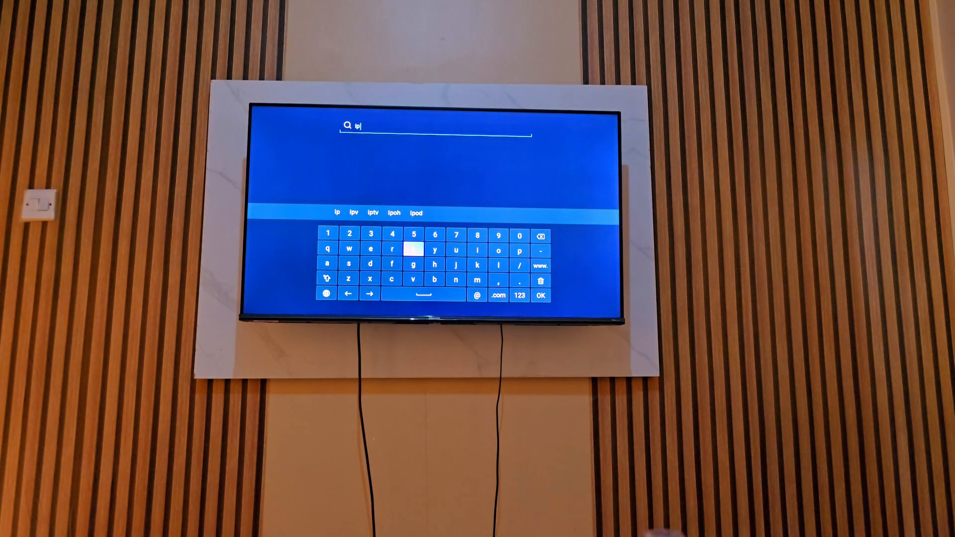
pyautogui.click(413, 250)
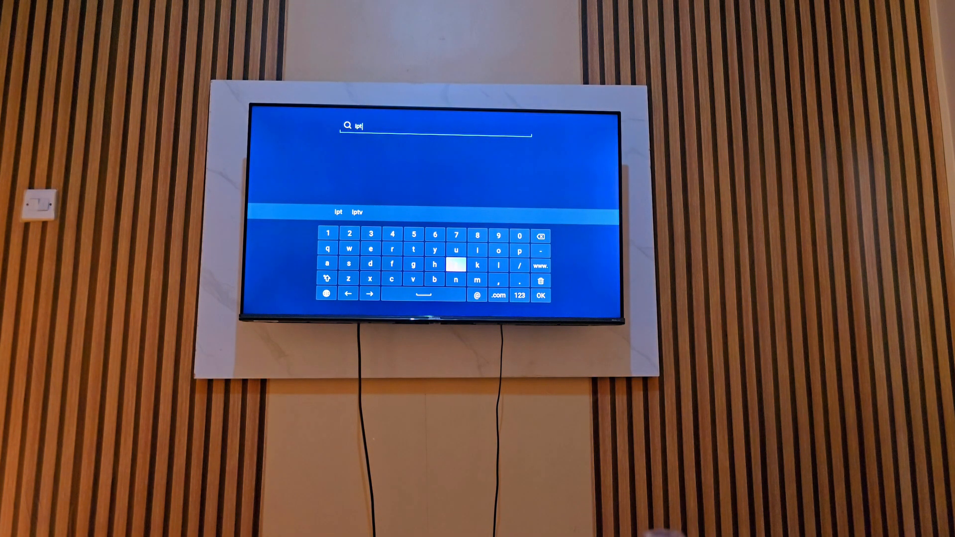
pyautogui.click(434, 278)
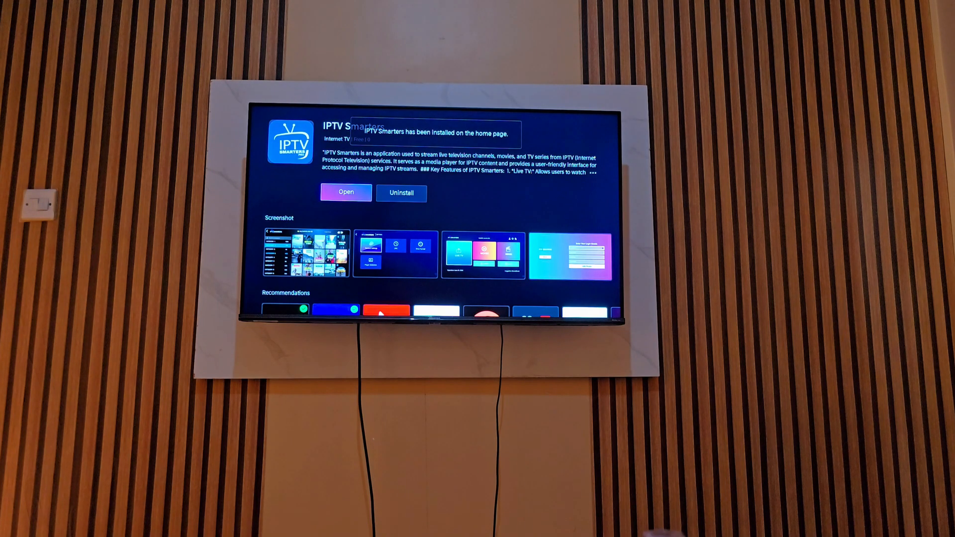
# - Install IPTV Smarters from its store listing and launch it
pyautogui.click(345, 193)
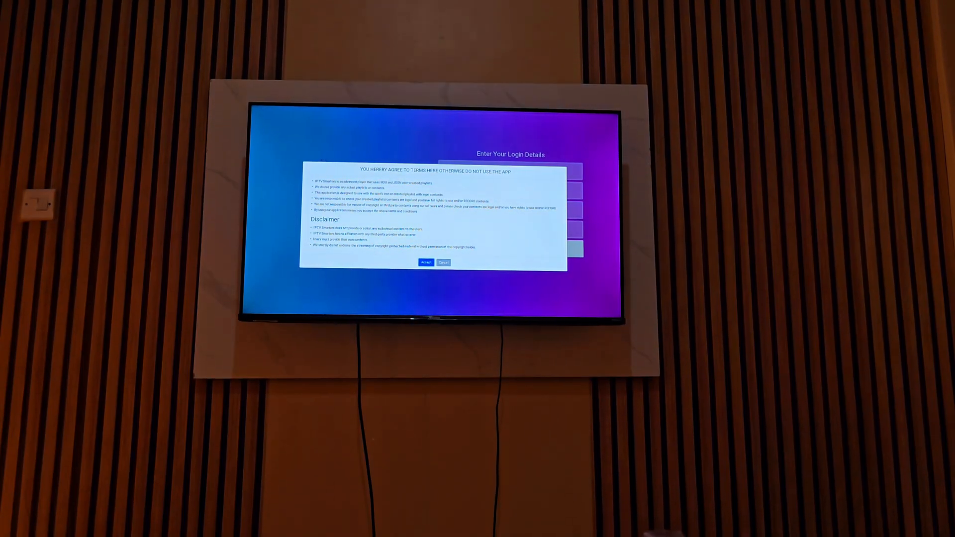
# - Accept the IPTV Smarters terms and disclaimer to reach the login details screen
pyautogui.click(425, 262)
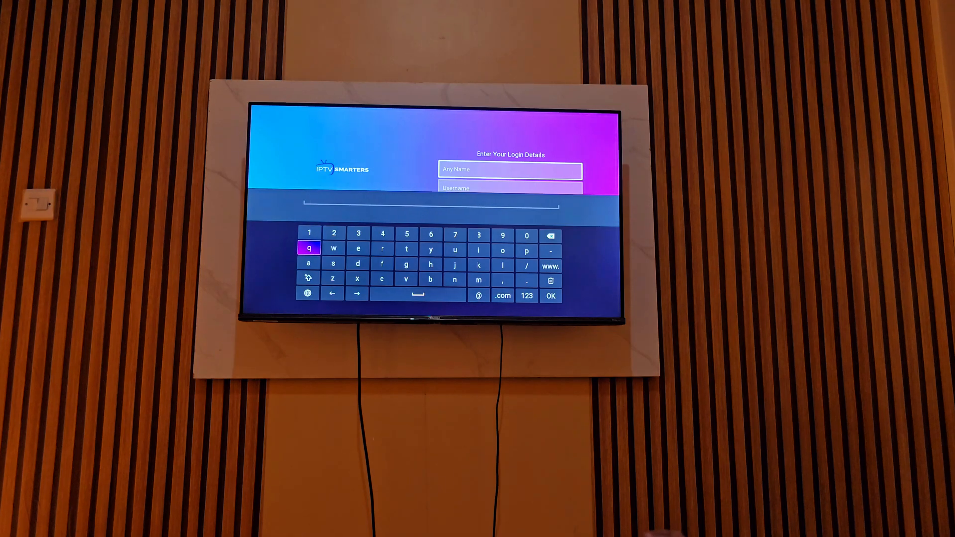